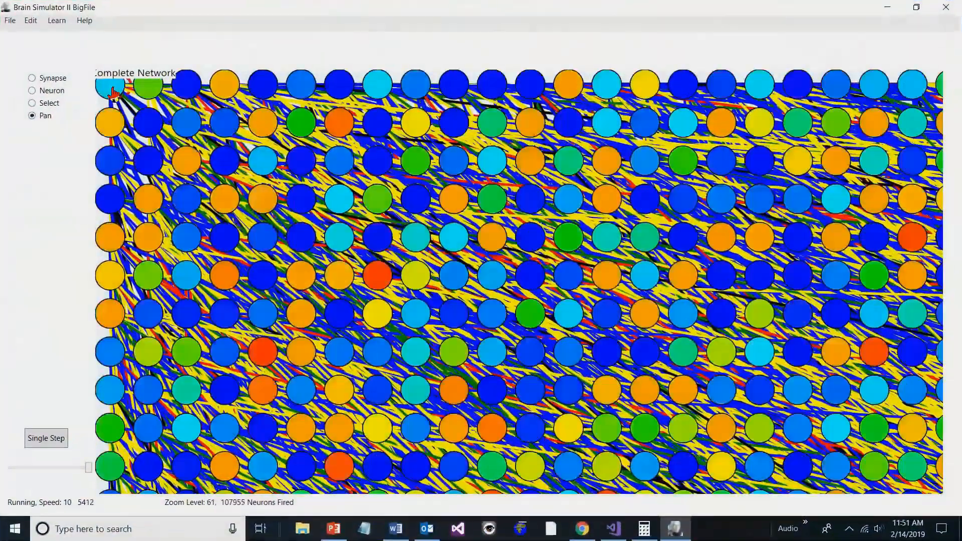
# Run the network with the pink square in view until a pink neuron lights in Rectangles.
pyautogui.scroll(-3)
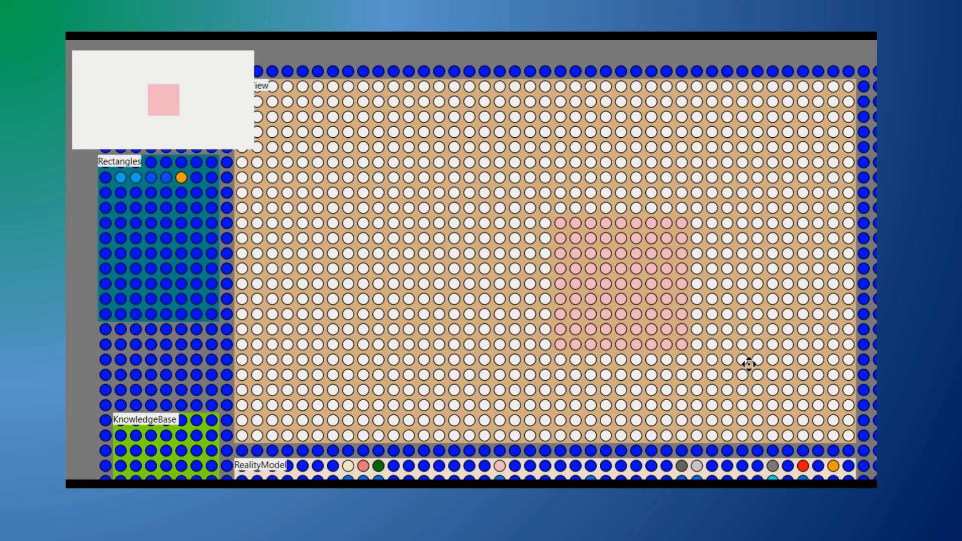
pyautogui.click(105, 179)
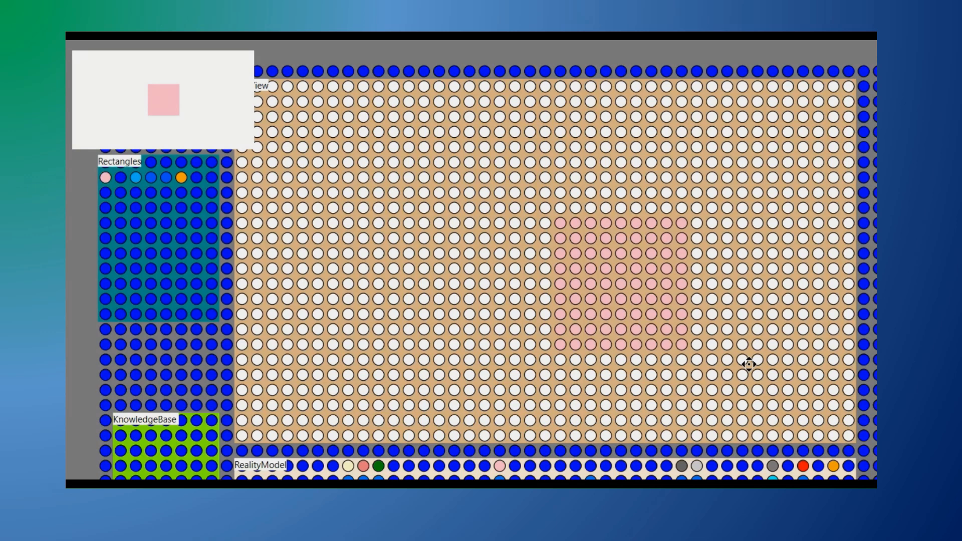